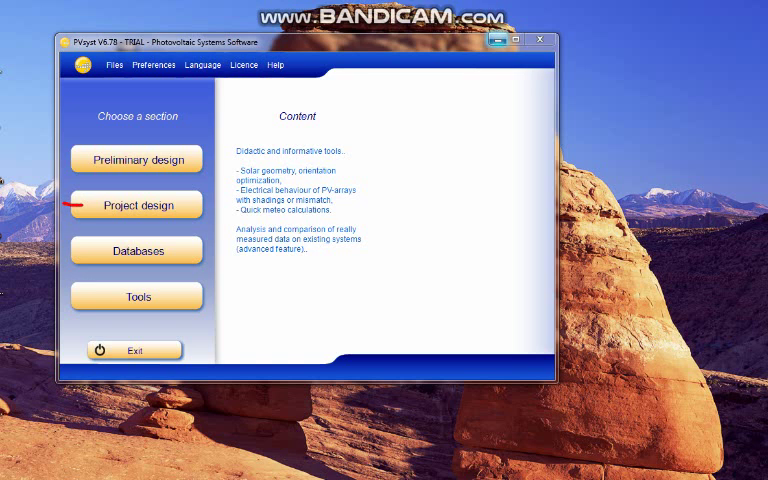
- Open Project design on the PVsyst start screen to reveal the system types
left_click(136, 204)
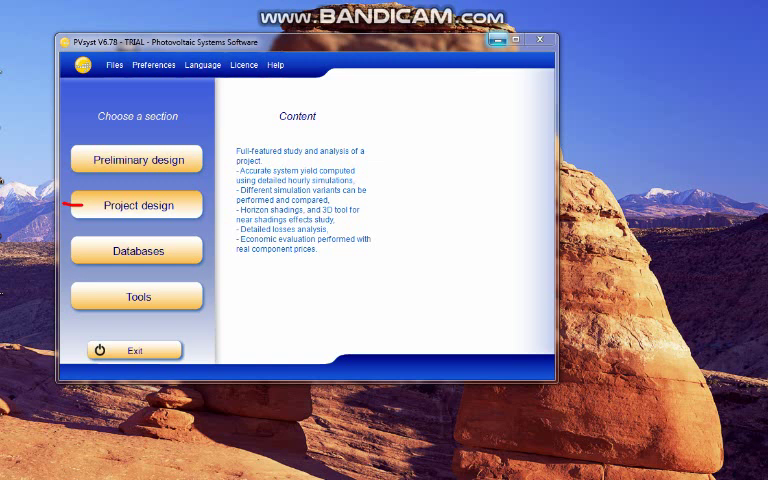
left_click(136, 204)
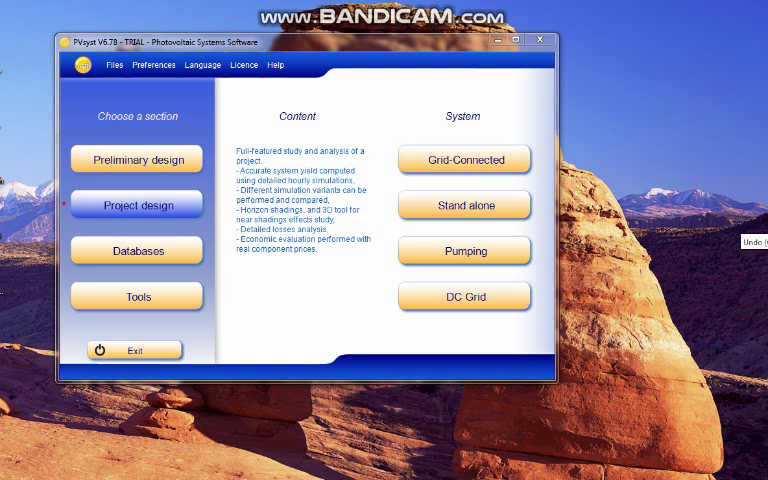
- Start a new Grid-Connected project and show its geographical site list
left_click(136, 204)
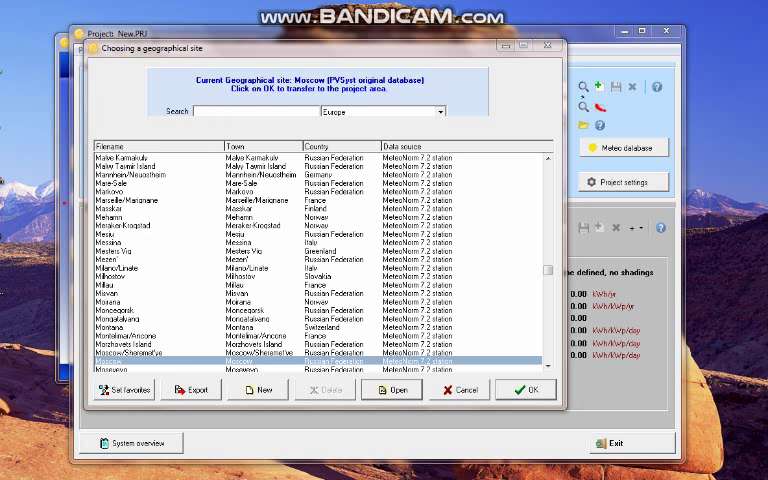
- Filter the site list to Russian Federation stations
left_click(452, 111)
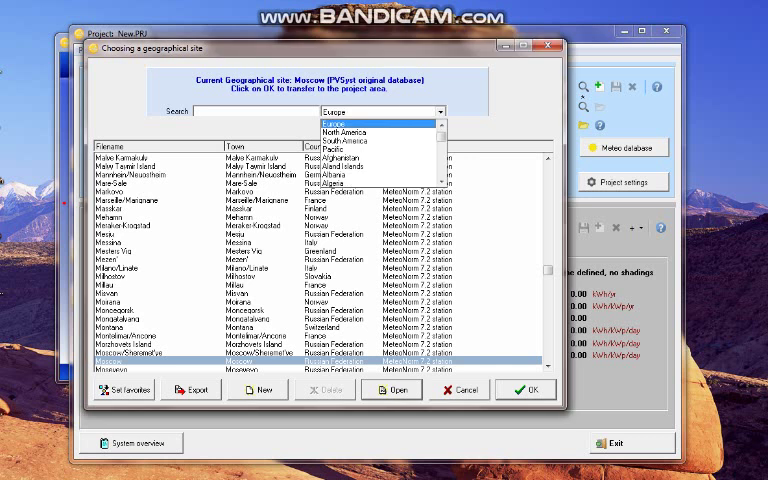
scroll("down", 3)
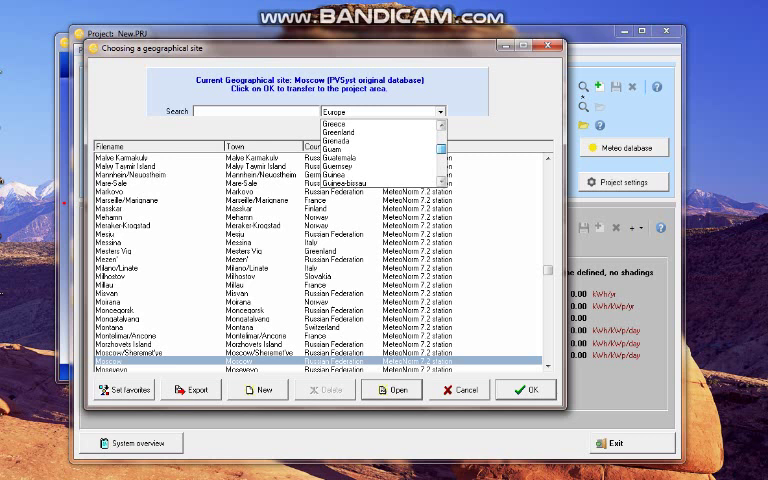
scroll("down", 3)
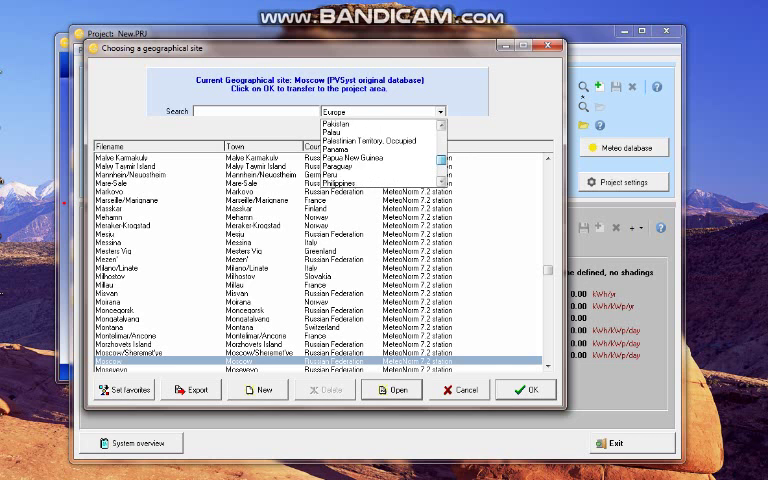
scroll("down", 3)
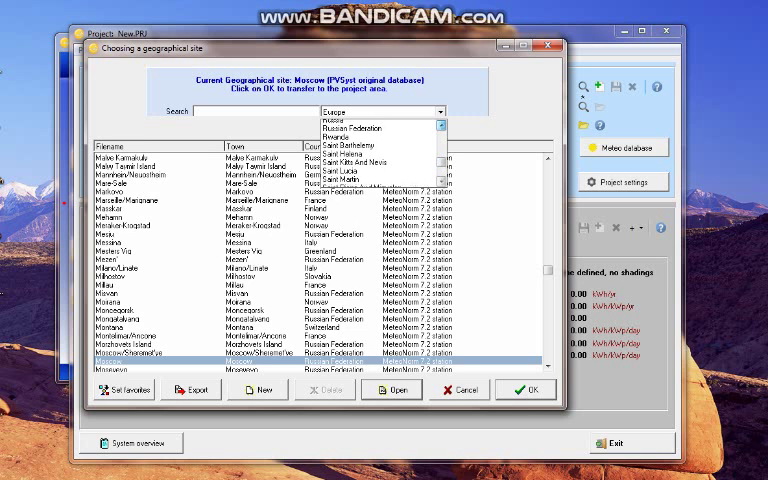
left_click(380, 119)
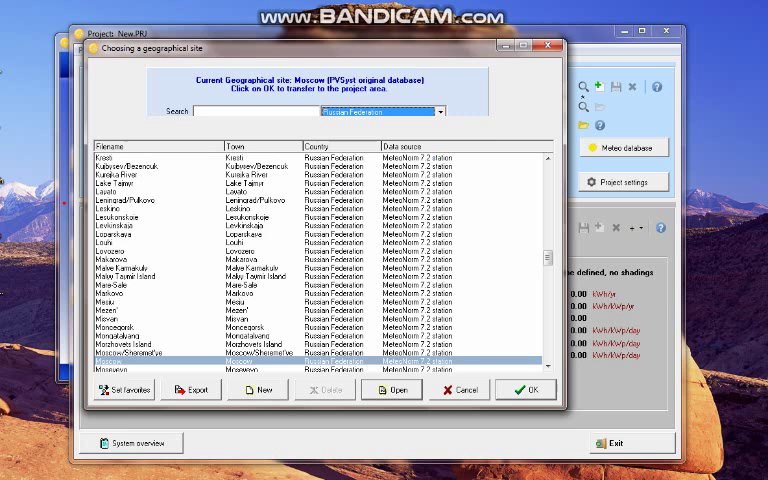
- Pick Moscow as the project site
scroll("down", 3)
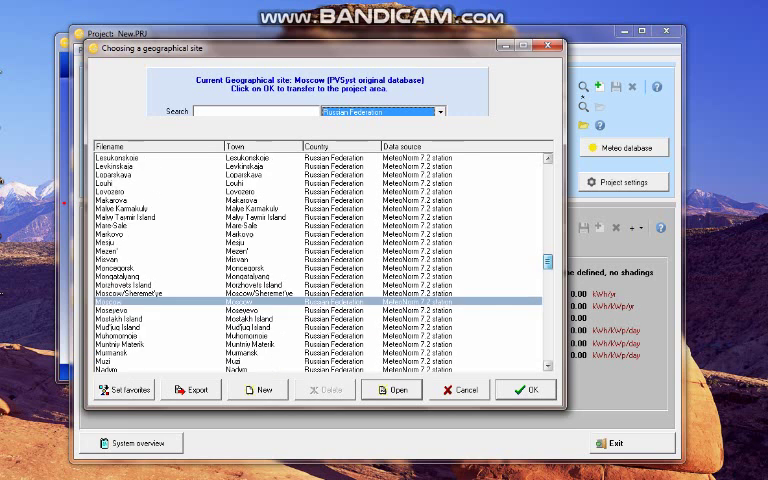
scroll("down", 3)
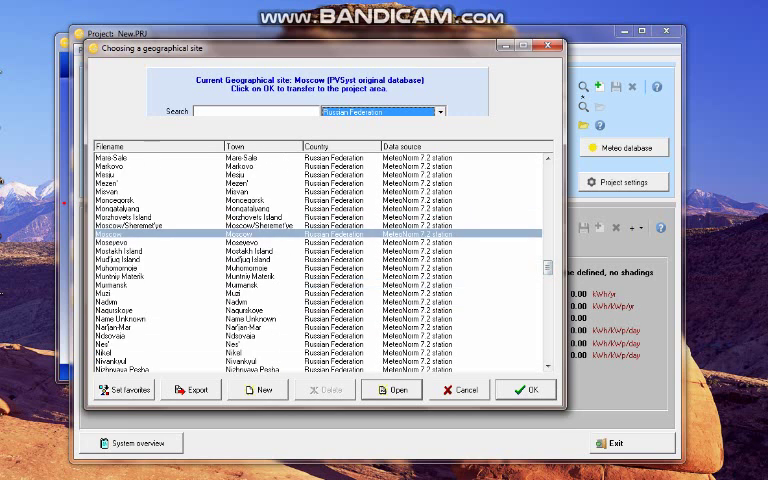
left_click(525, 390)
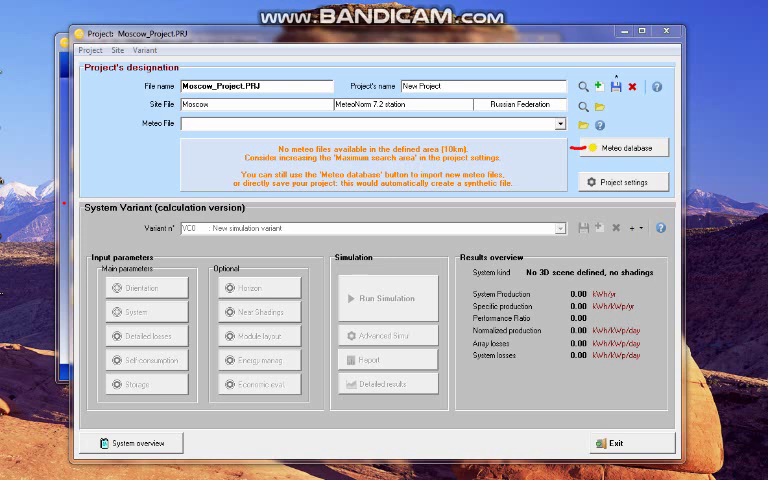
- Generate the synthetic hourly meteo file Moscow_MN72_SYN.MET from monthly values
left_click(618, 148)
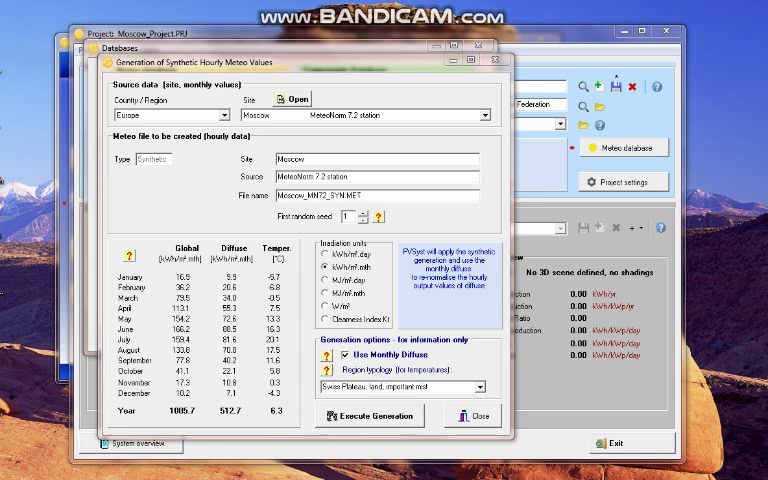
left_click(369, 415)
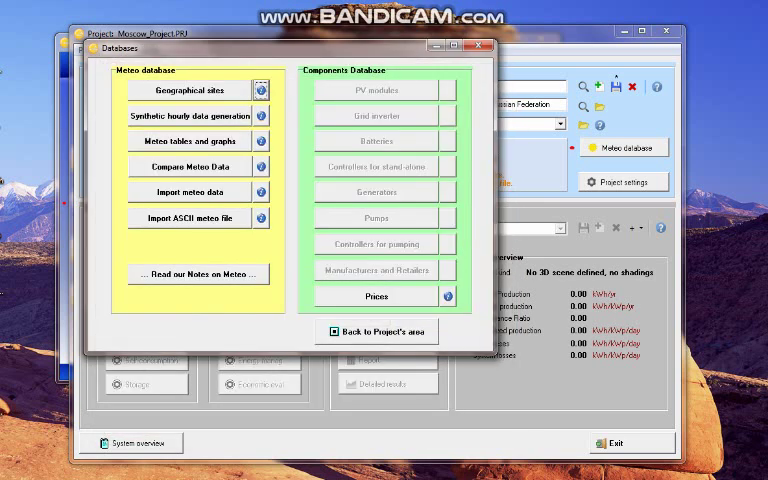
- Return from the databases to the Moscow project area
left_click(377, 331)
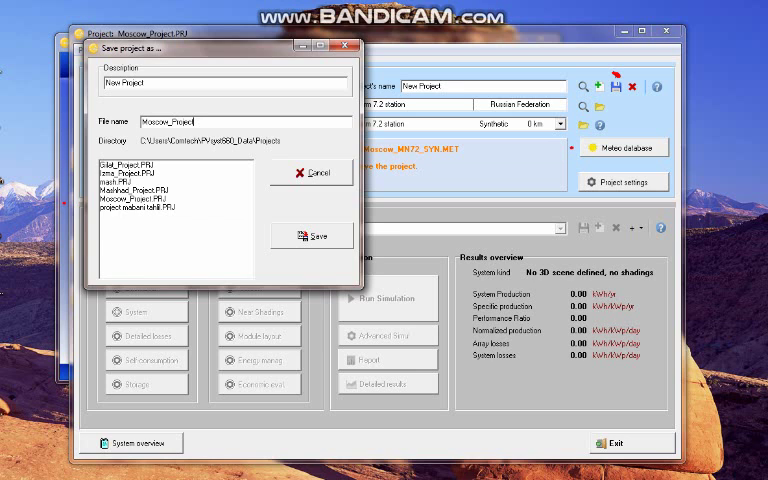
- Save the project as Moscow_Project.PRJ, overwriting the existing file
left_click(311, 236)
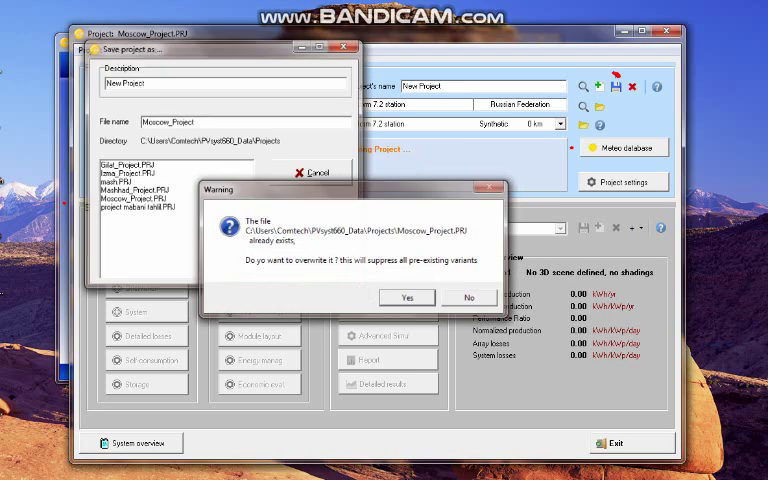
left_click(407, 297)
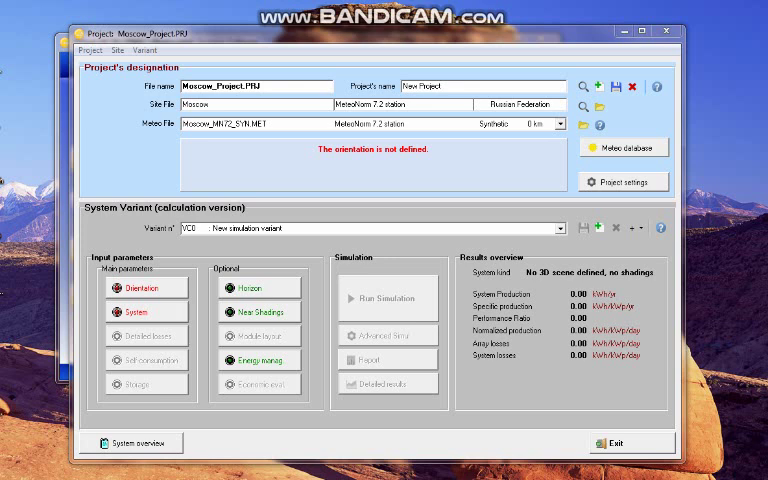
- Open the variant's orientation settings showing the field type choices
left_click(147, 288)
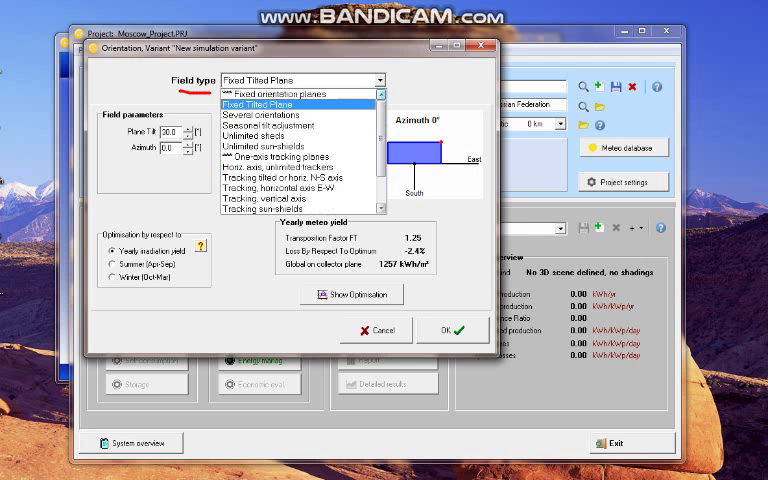
left_click(258, 104)
type("47")
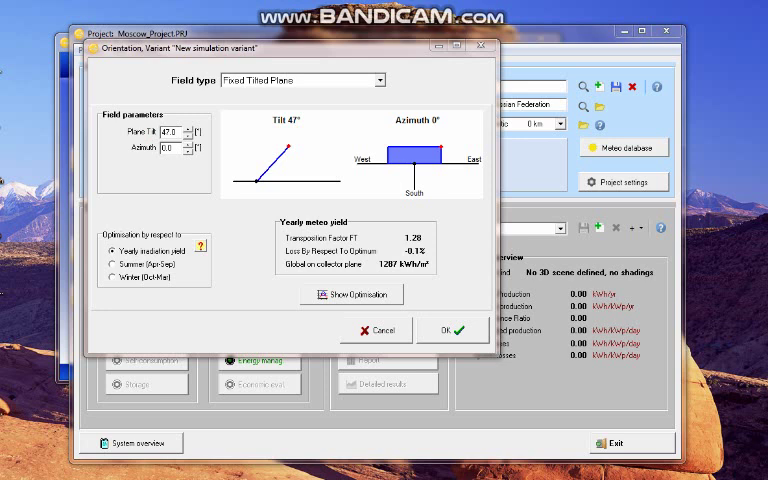
- Accept the 47° tilt, 0° azimuth orientation and open the system definition
left_click(453, 330)
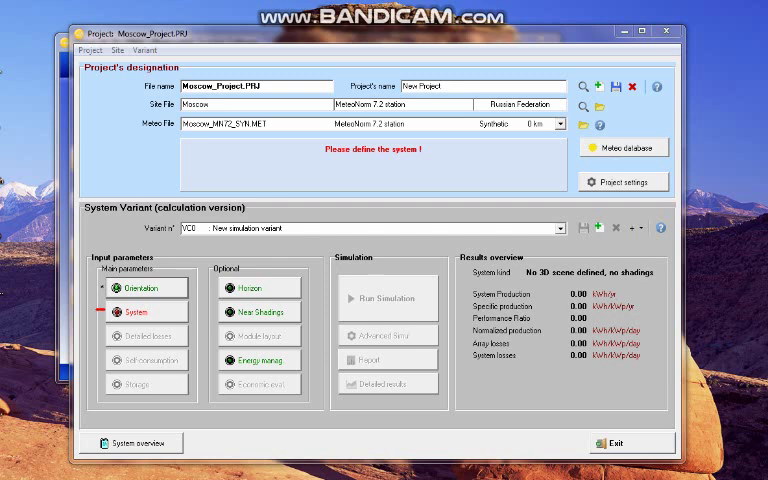
left_click(148, 312)
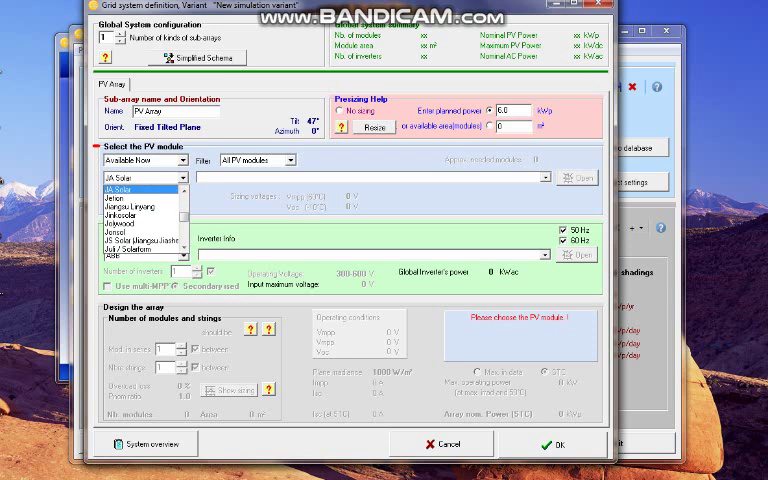
- Choose JA Solar as the PV module manufacturer
left_click(140, 198)
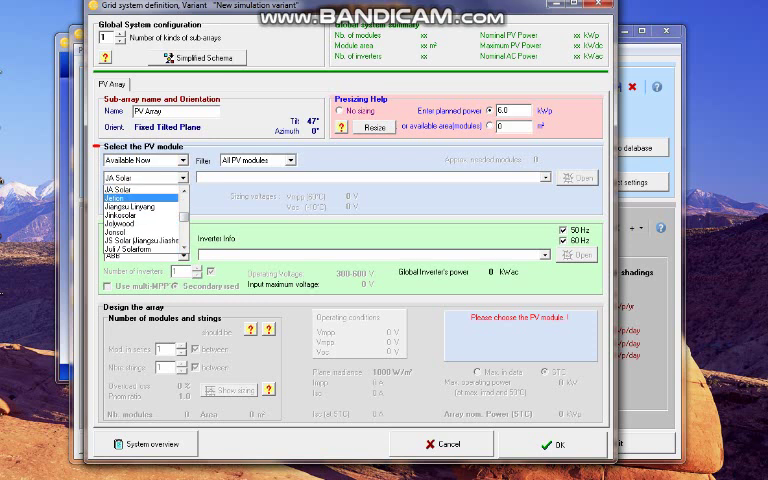
left_click(130, 188)
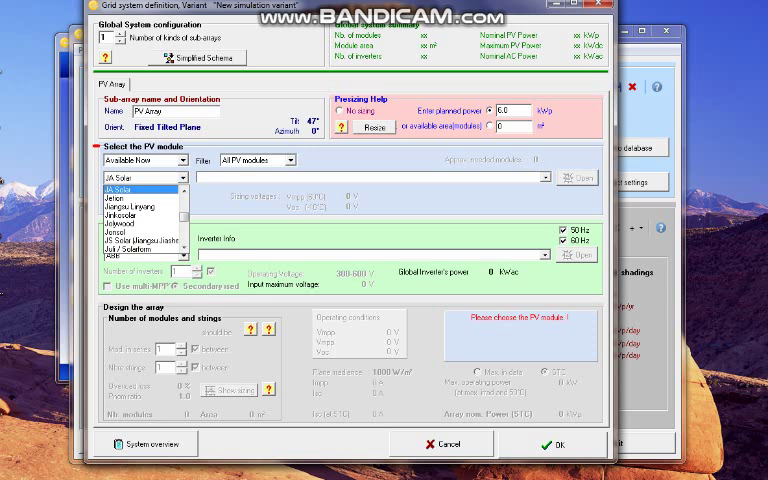
left_click(140, 178)
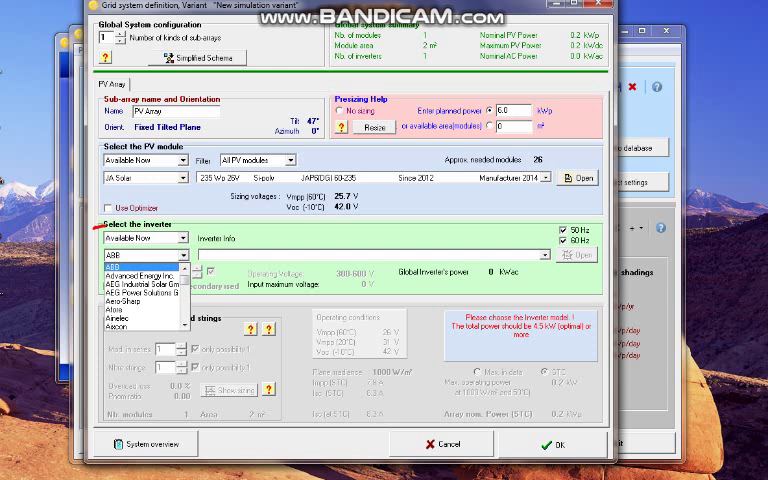
- Scroll the inverter manufacturer list and pick ABB
scroll("down", 3)
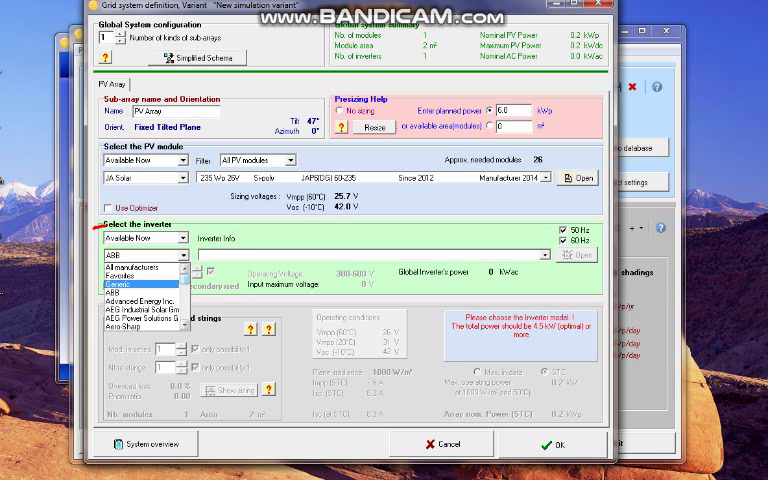
left_click(140, 296)
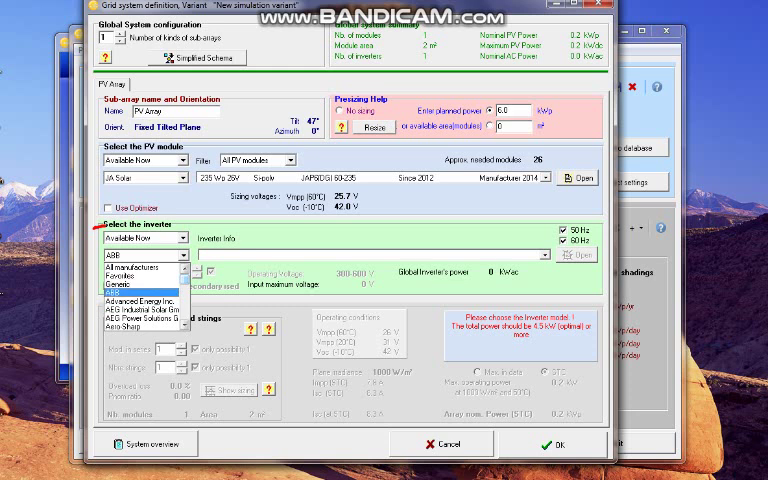